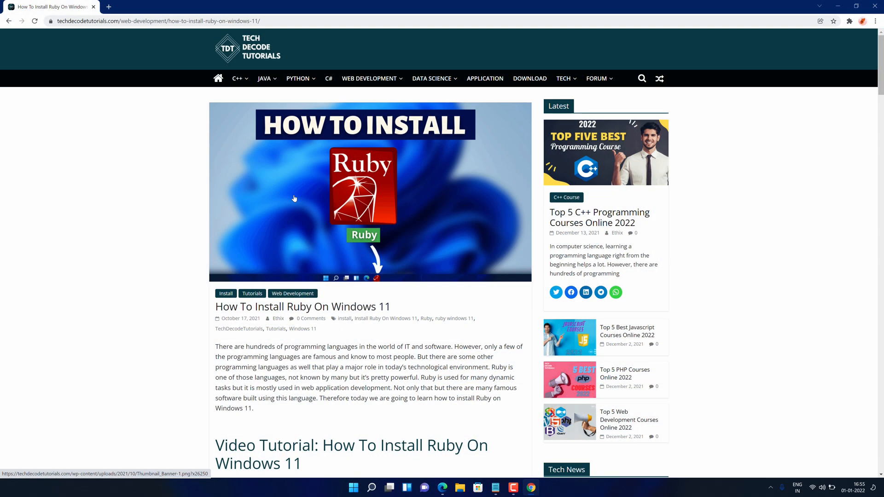
Step: Skim down through the Ruby-on-Windows-11 install tutorial page in Chrome
scroll(down, 3)
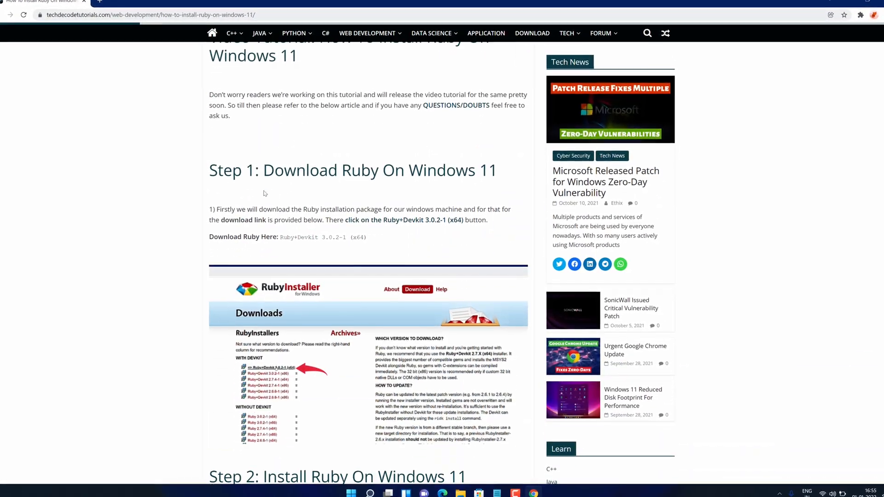
scroll(down, 3)
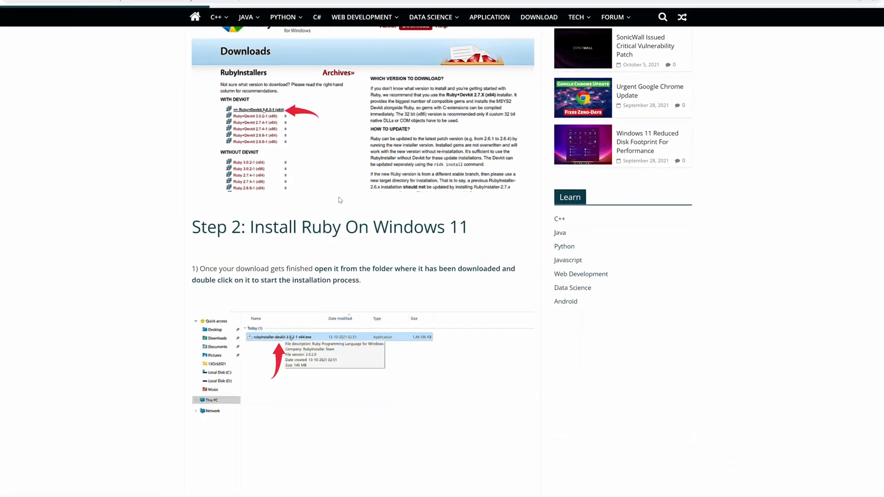
scroll(down, 3)
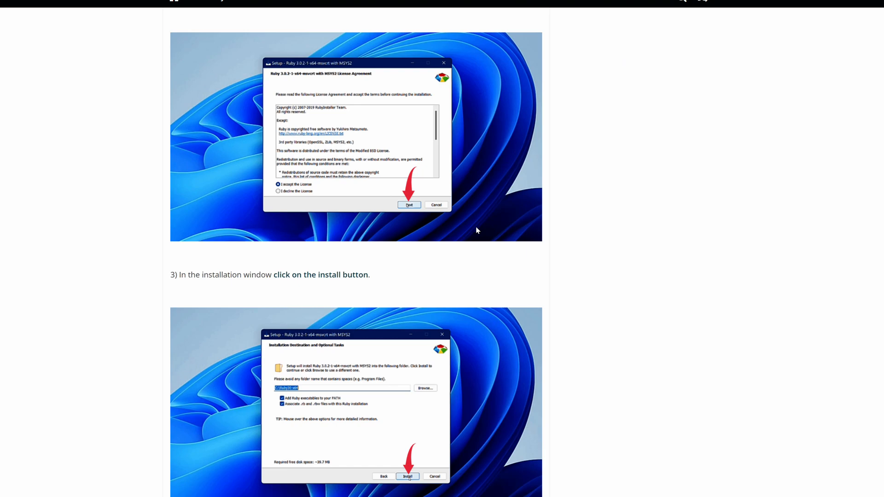
scroll(down, 3)
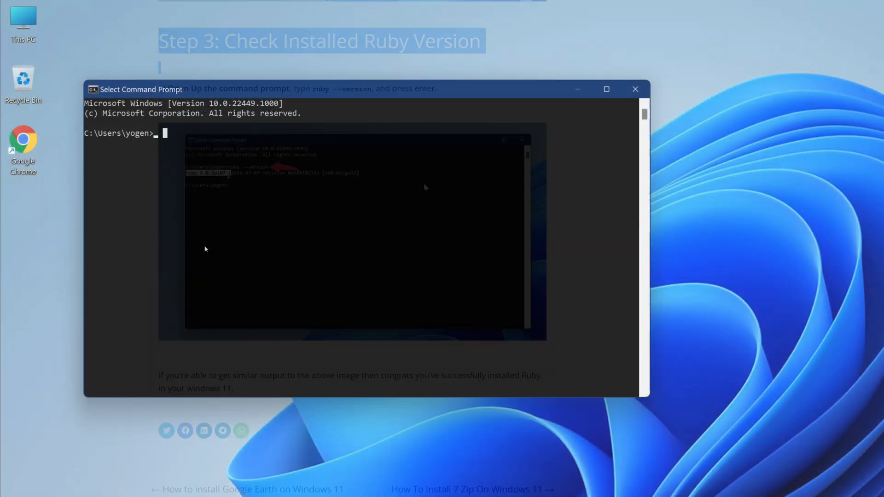
Step: Run ruby --version in Command Prompt to show ruby 3.0.2p107, then reach the notes link
text(ruby --versio)
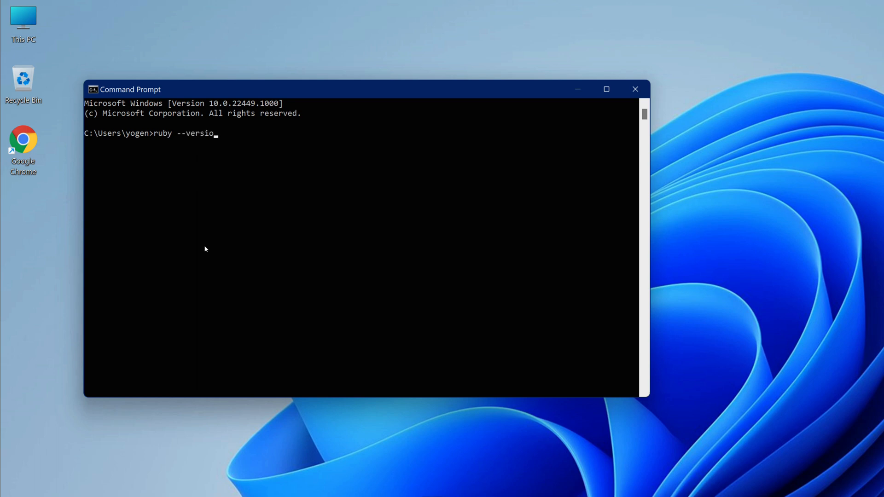
key(Return)
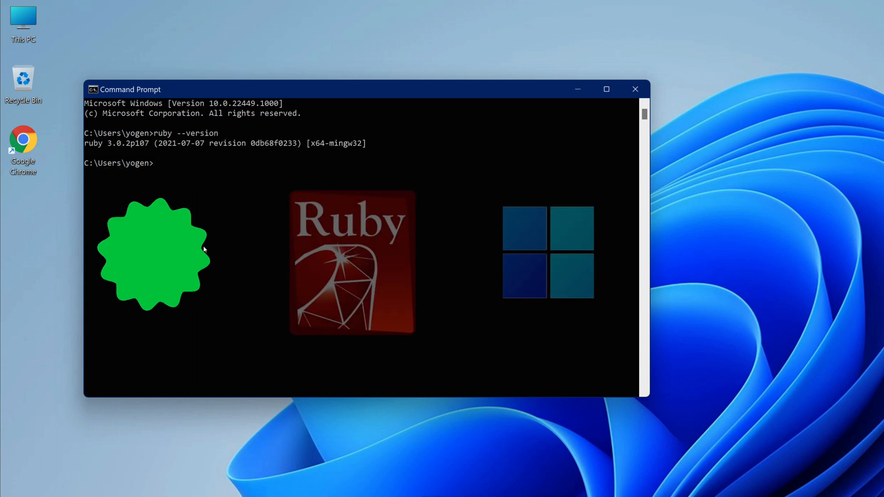
double_click(97, 143)
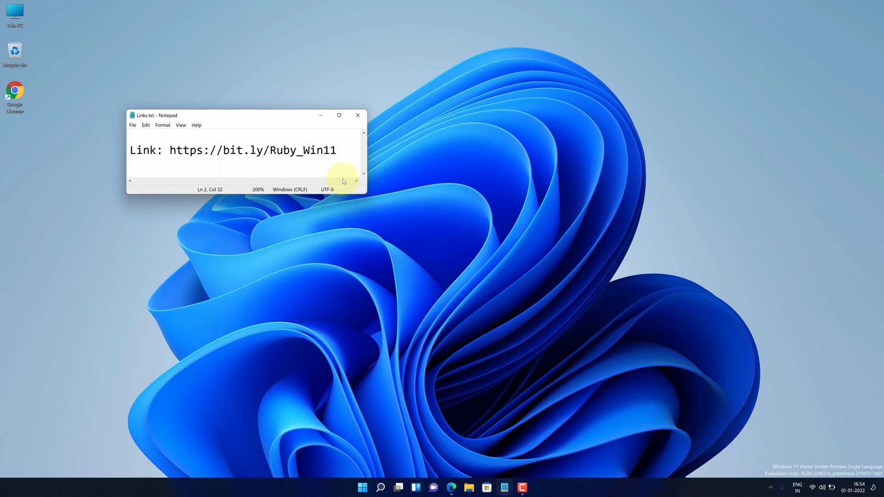
double_click(251, 150)
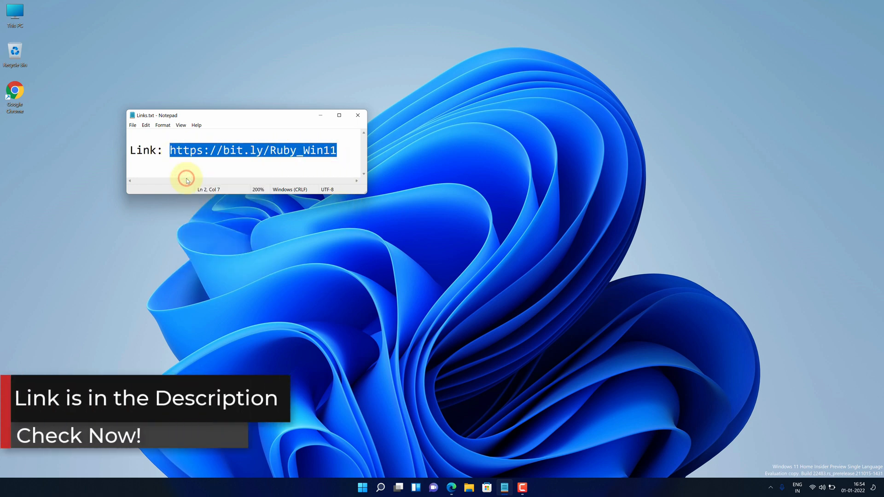
mouse_move(13, 96)
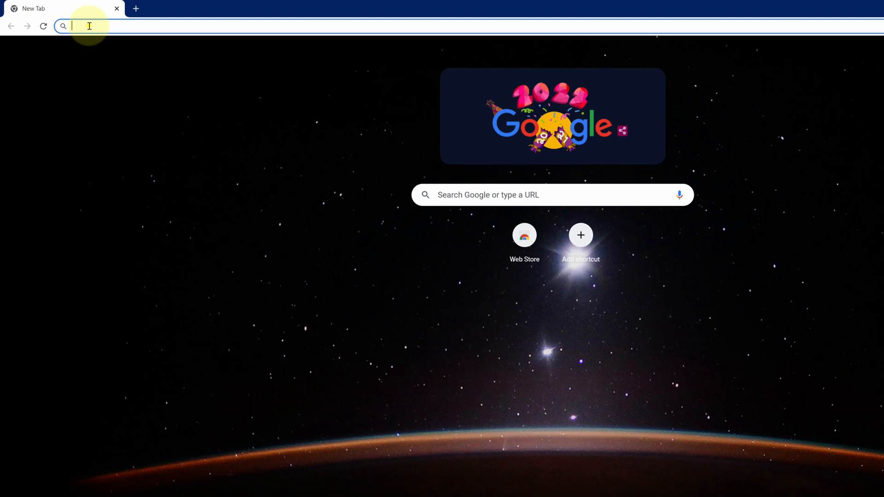
text(https://bit.ly/Ruby_Win11)
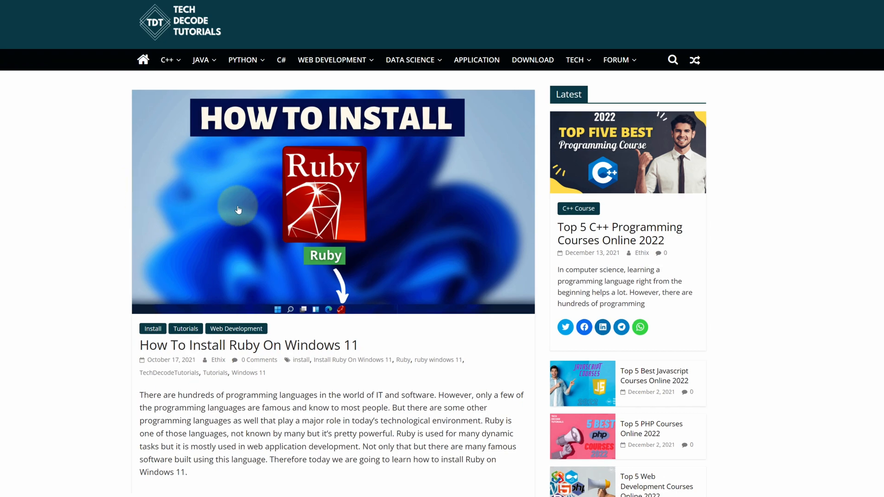
scroll(down, 3)
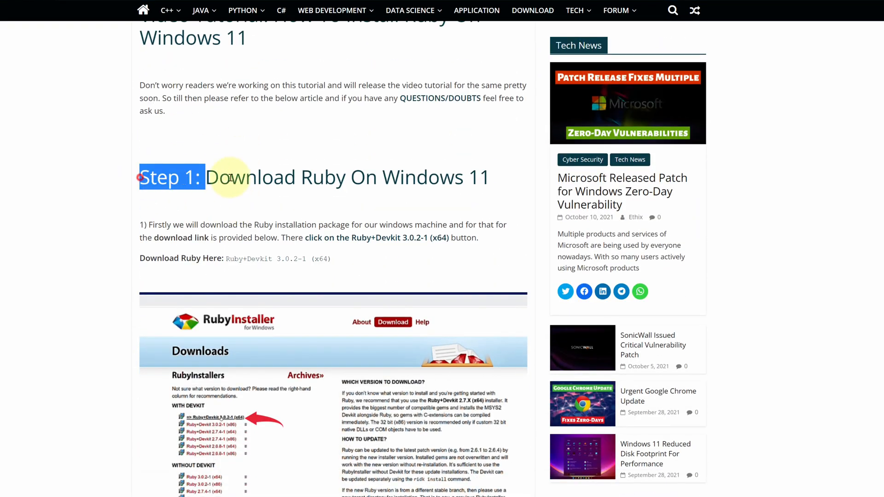
scroll(down, 3)
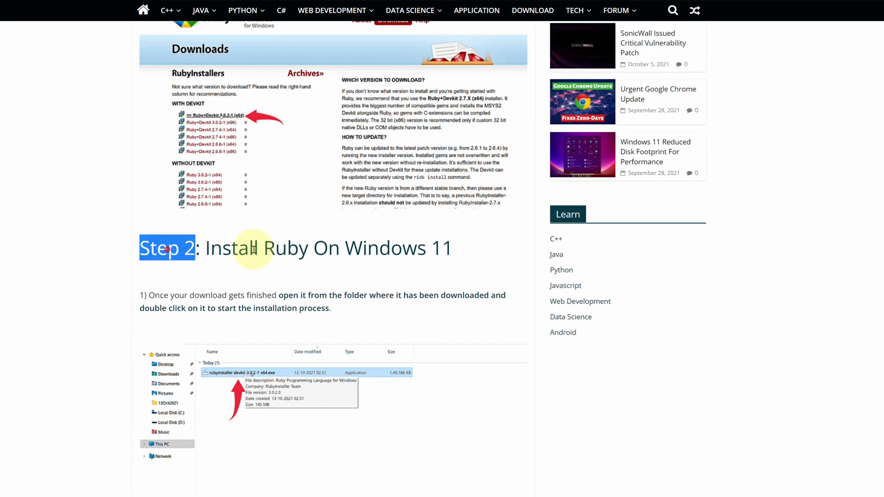
scroll(down, 3)
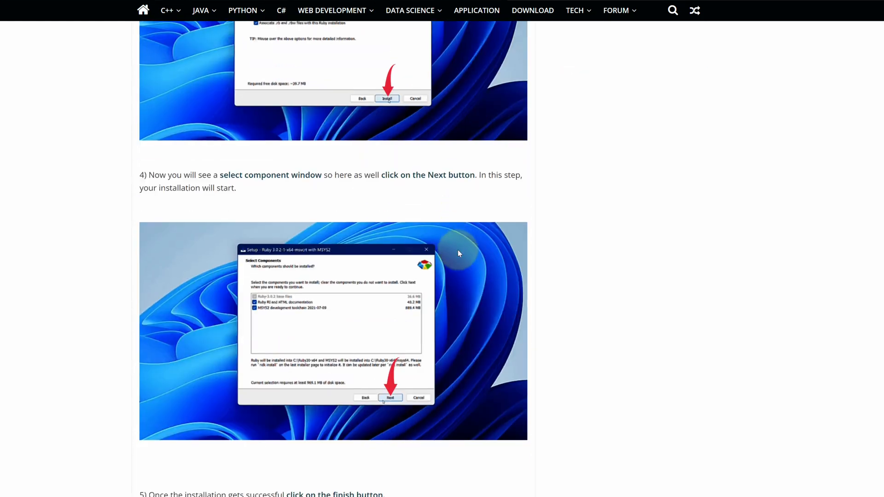
scroll(down, 3)
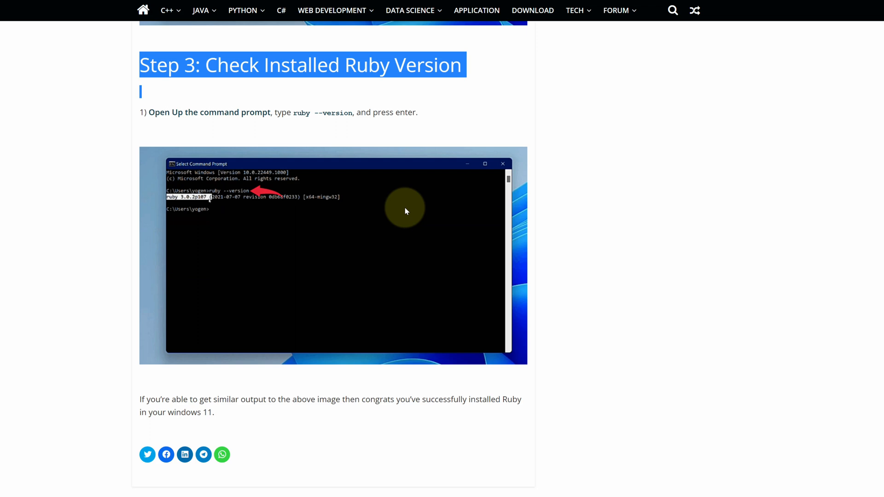
scroll(up, 3)
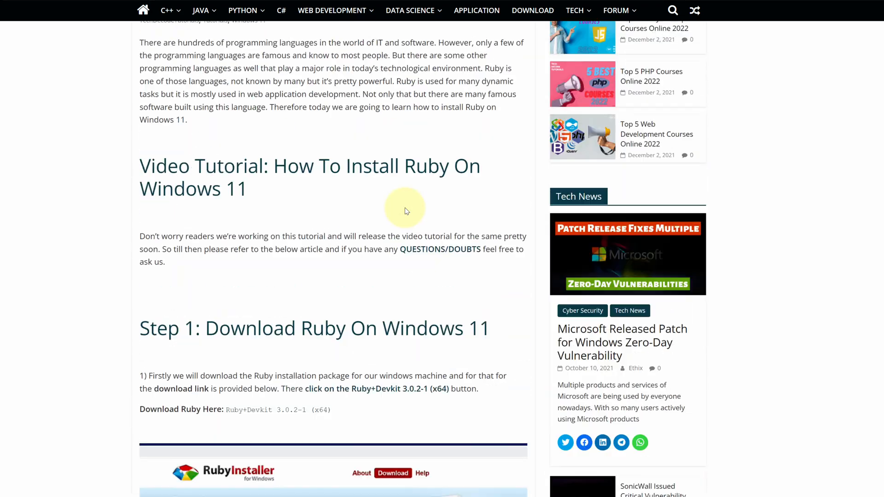
scroll(down, 3)
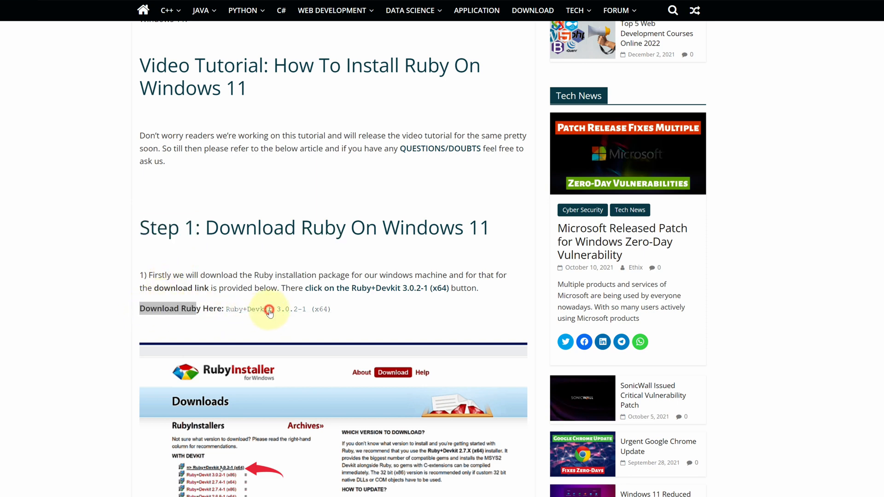
Step: Follow the article's link to RubyInstaller and reach its Downloads page listing Ruby+Devkit 3.0.2-1 (x64)
click(270, 311)
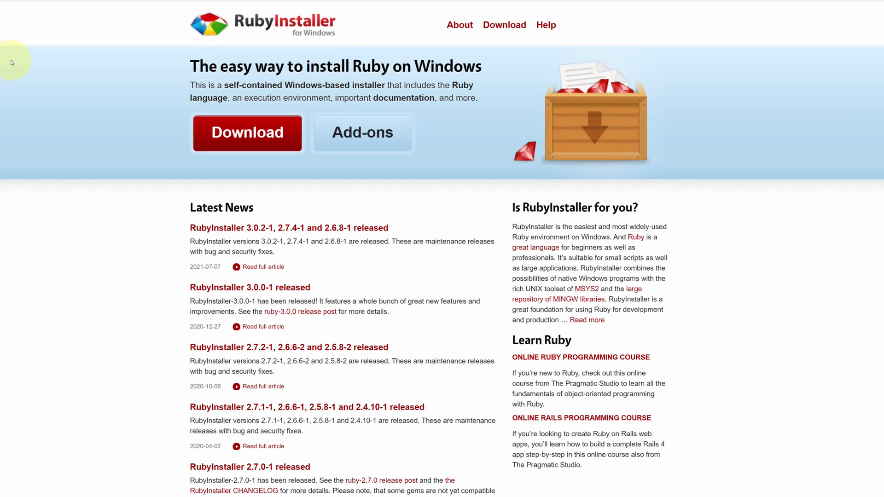
mouse_move(285, 22)
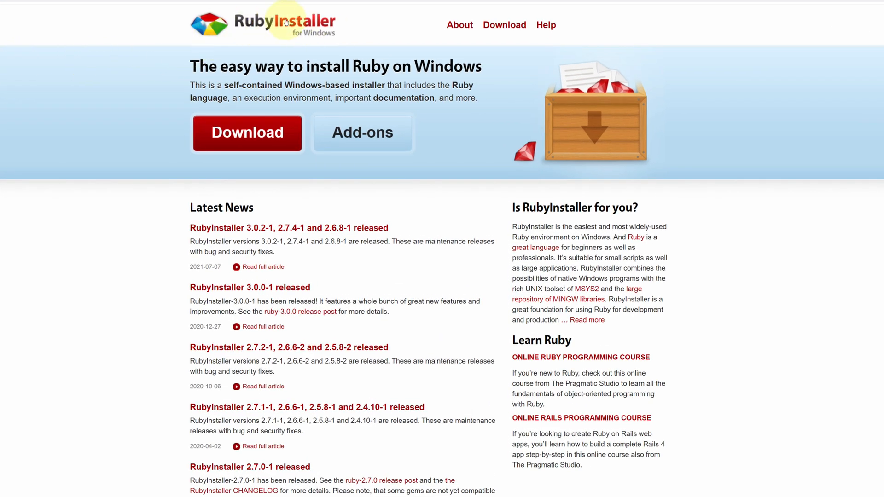
mouse_move(203, 66)
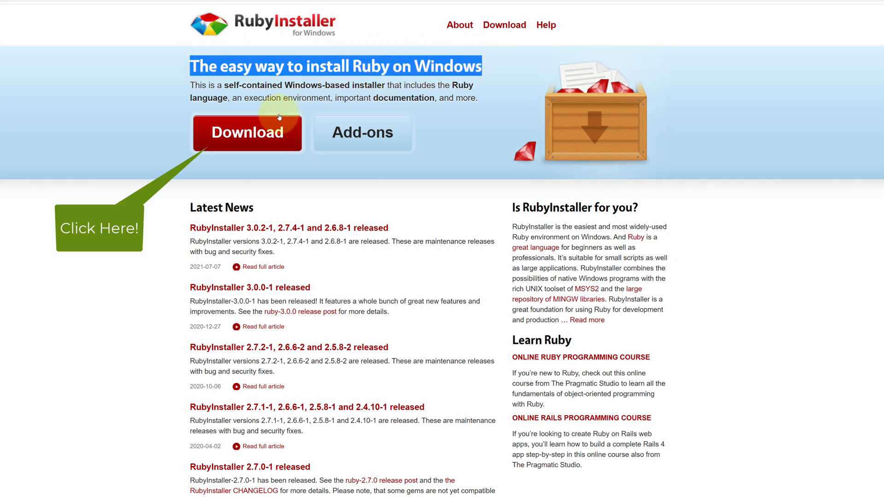
click(247, 133)
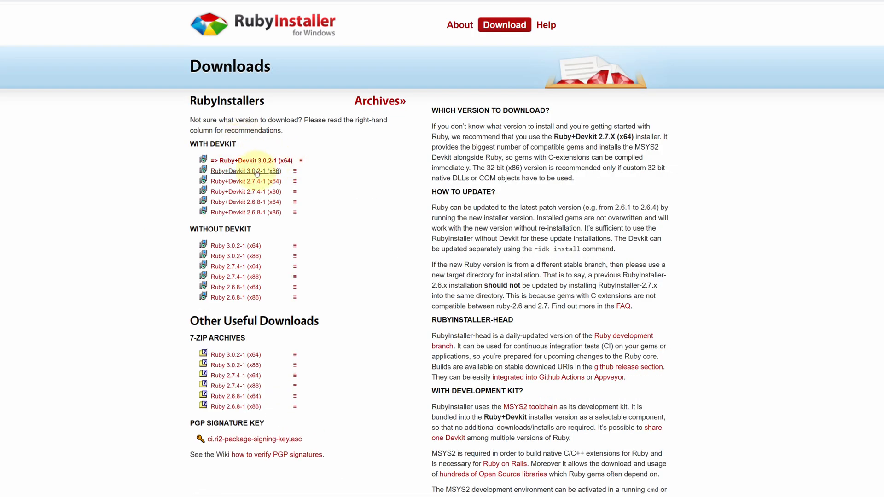
mouse_move(289, 164)
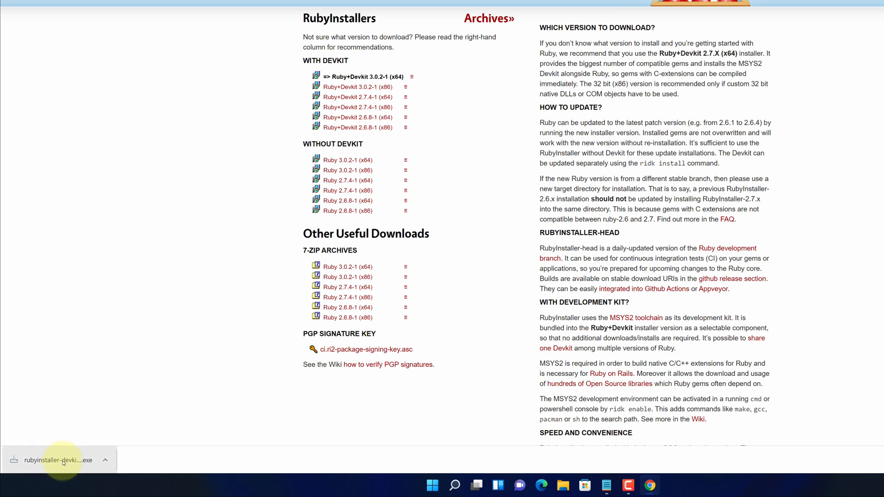
Step: Show rubyinstaller-devkit-3.0.2-1-x64.exe in Downloads and start the setup wizard
click(105, 461)
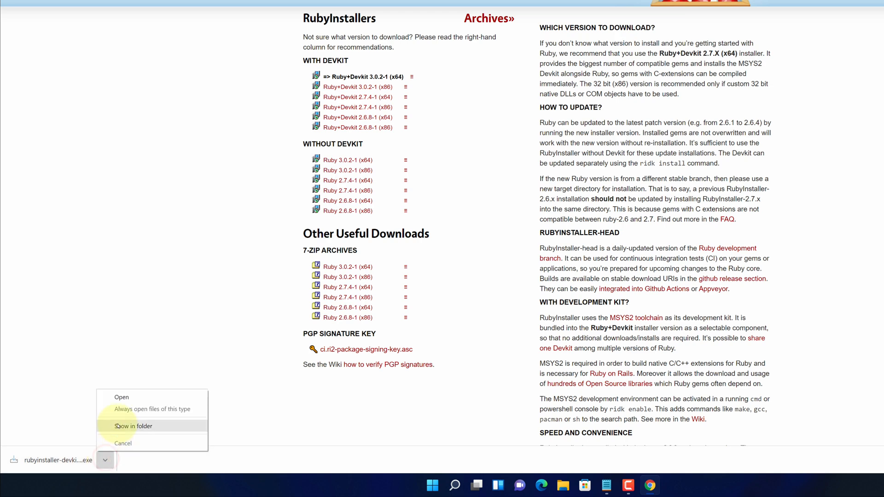
click(133, 425)
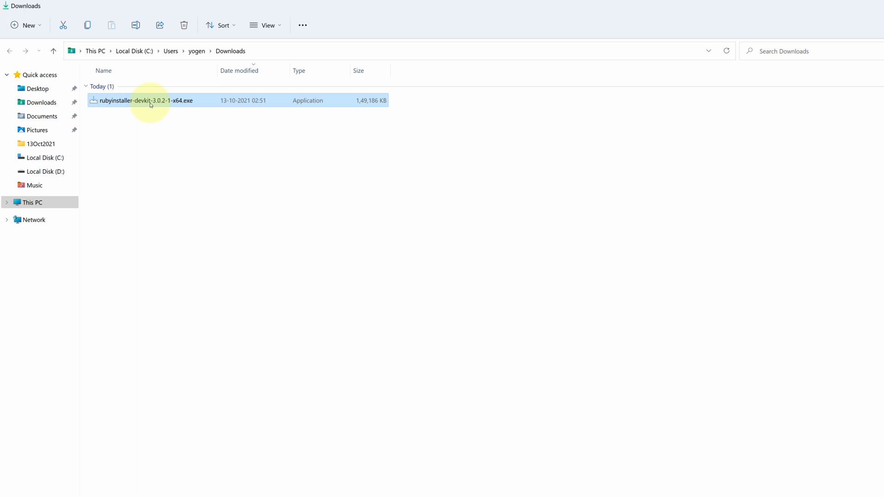
mouse_move(157, 103)
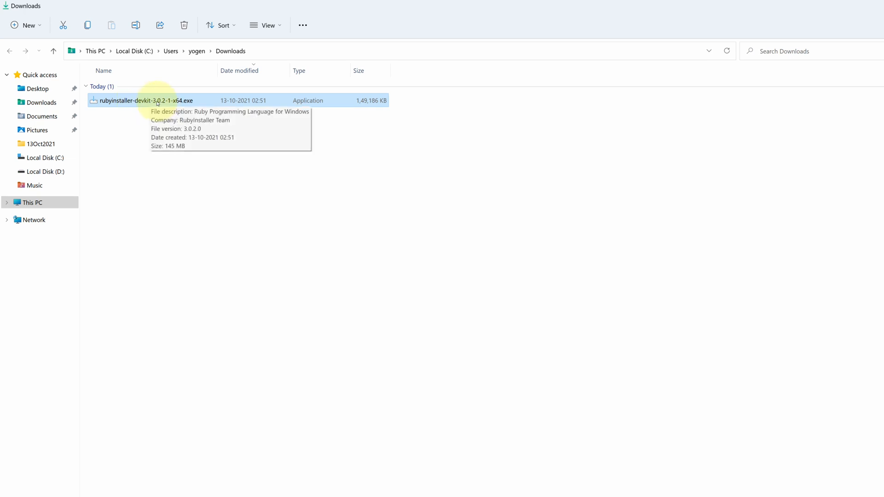
double_click(143, 101)
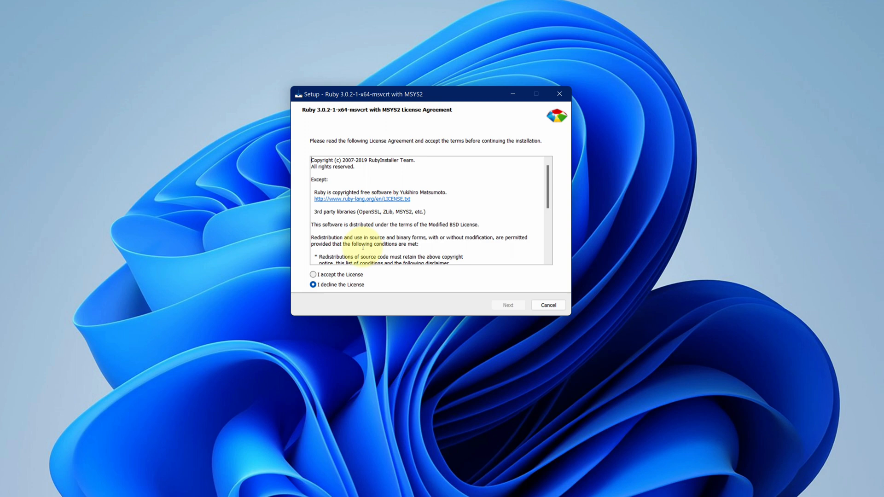
Step: Accept the license and keep C:\Ruby30-x64 with PATH and .rb association defaults
click(314, 275)
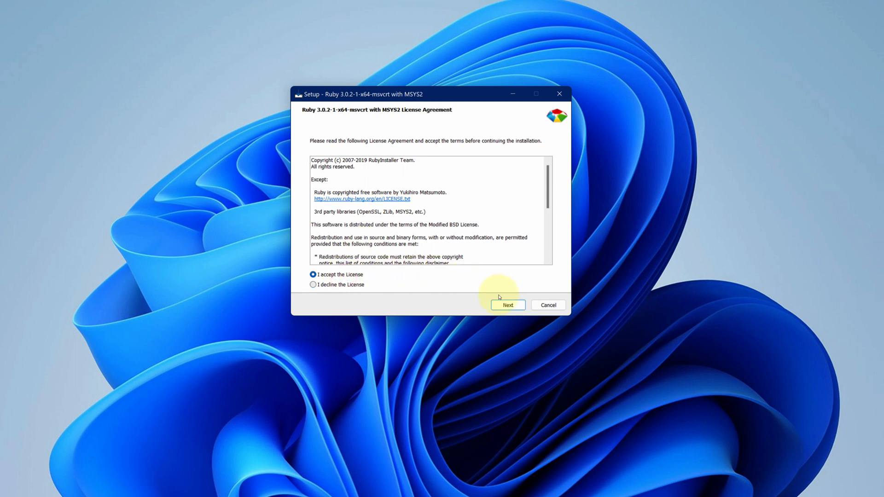
click(506, 305)
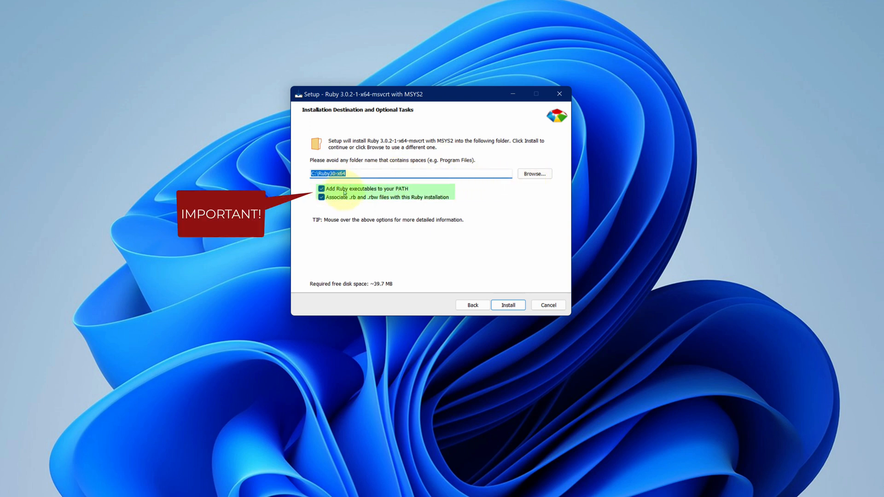
mouse_move(350, 189)
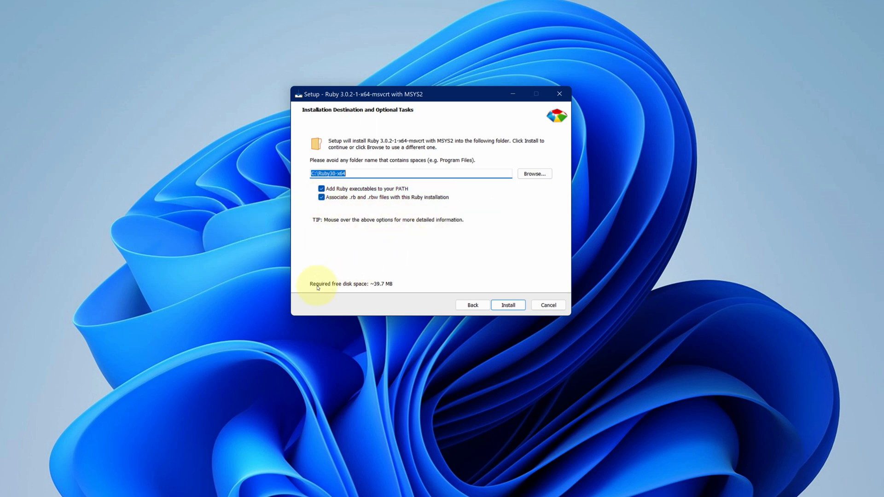
mouse_move(386, 287)
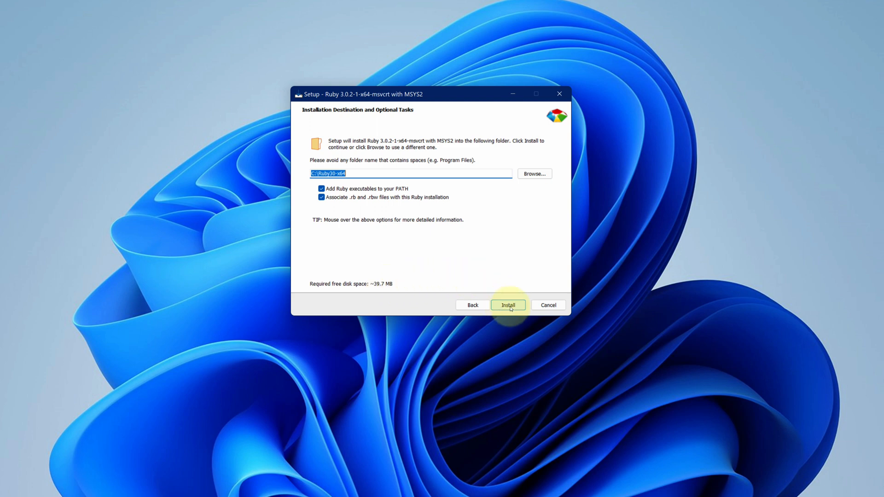
click(506, 305)
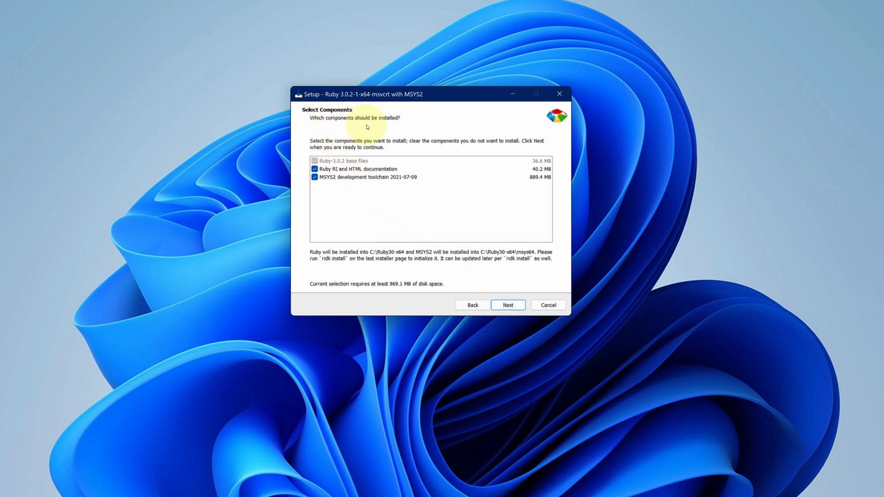
mouse_move(507, 305)
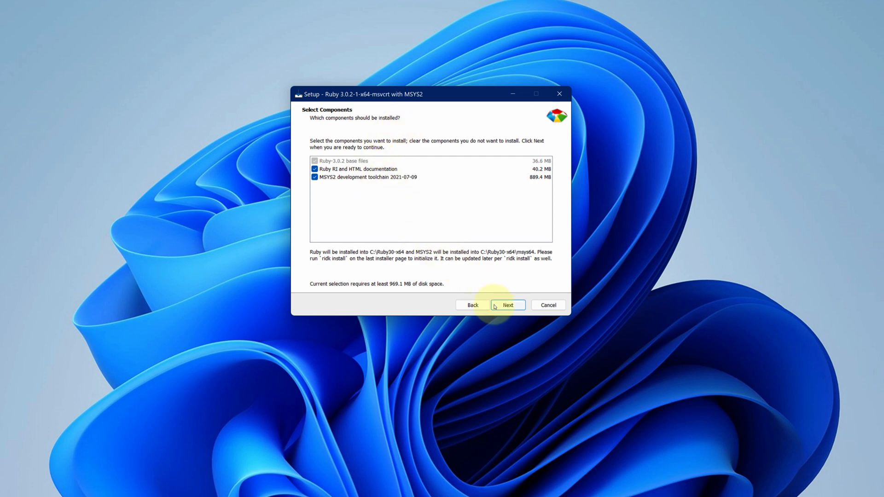
Step: Install Ruby 3.0.2-1 with MSYS2 and finish with 'Run ridk install' launching MSYS2 setup
click(506, 304)
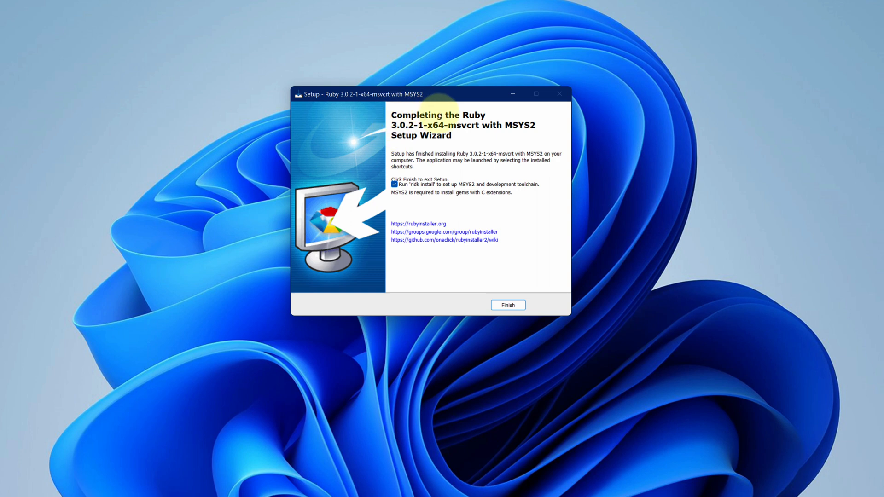
mouse_move(479, 213)
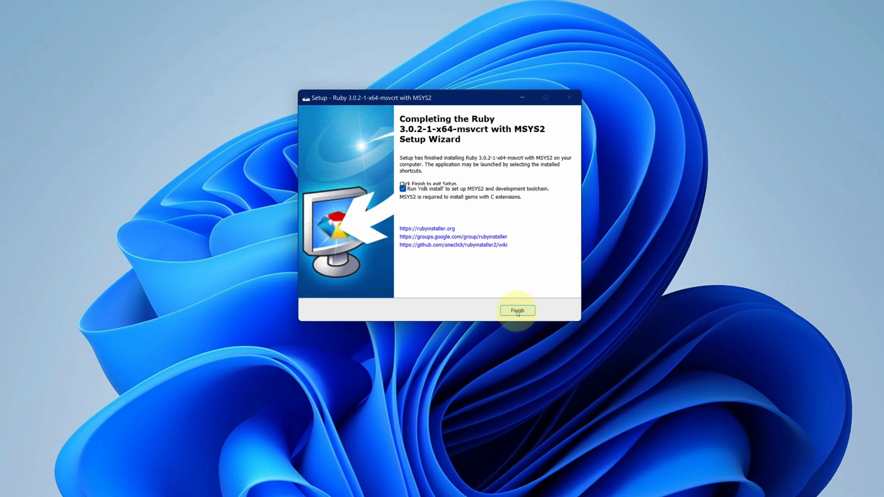
click(517, 310)
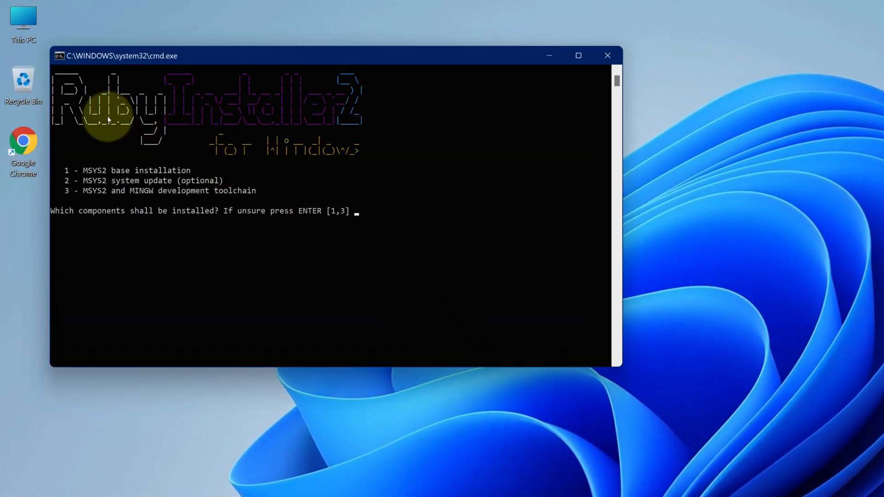
mouse_move(271, 169)
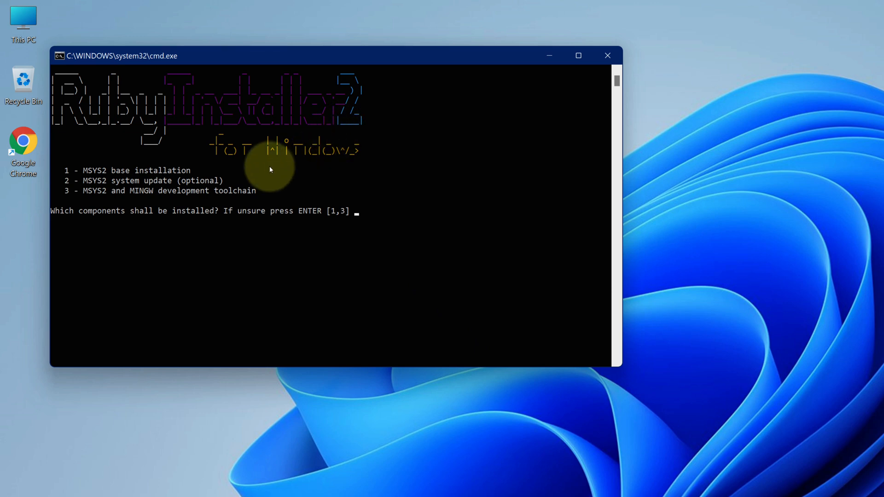
mouse_move(317, 196)
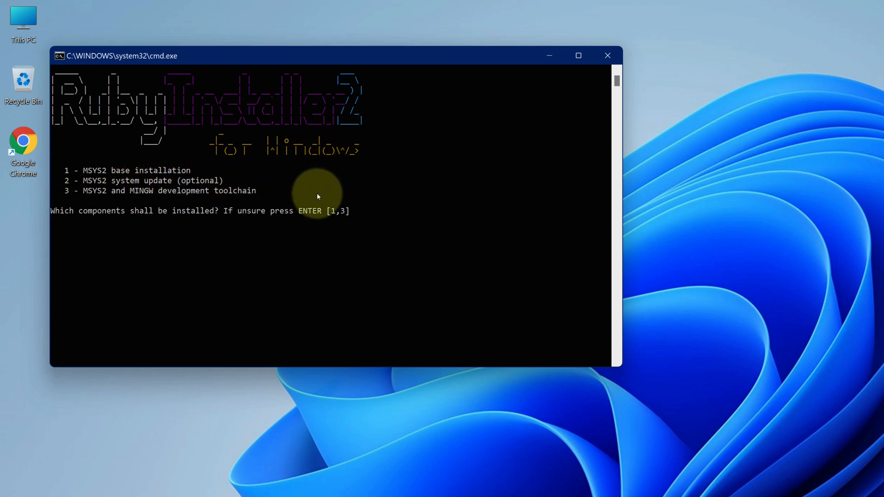
mouse_move(361, 213)
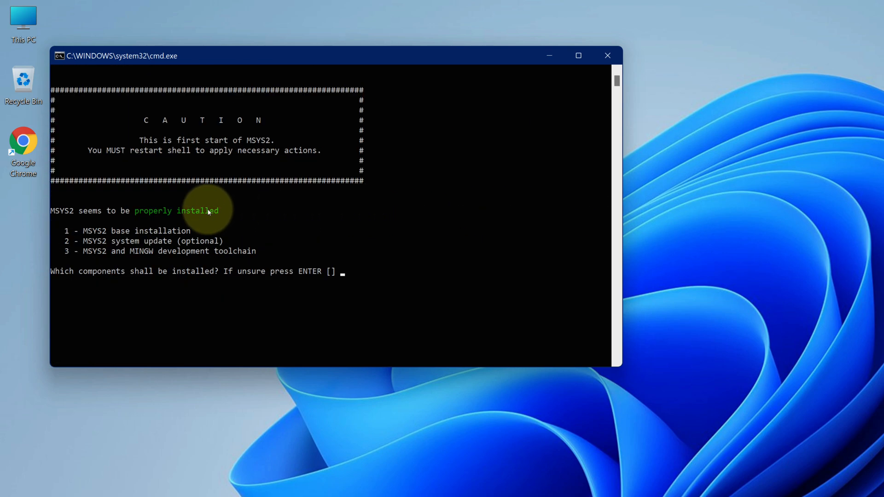
mouse_move(193, 217)
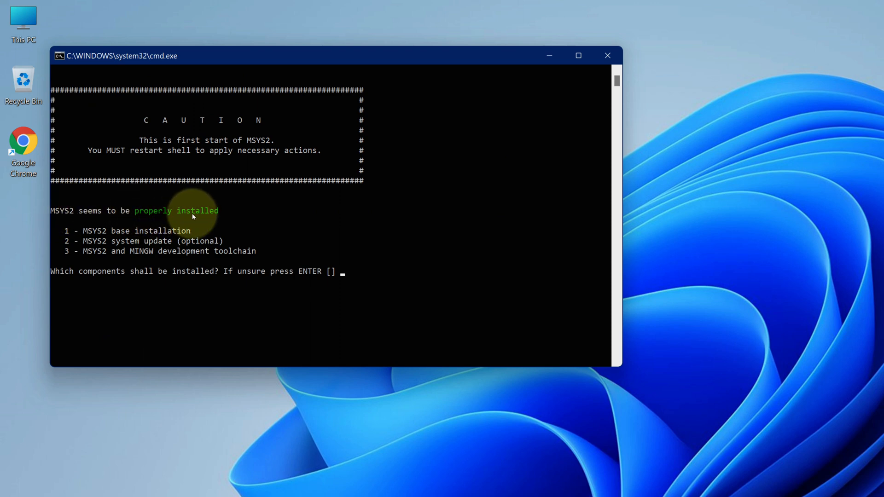
mouse_move(213, 217)
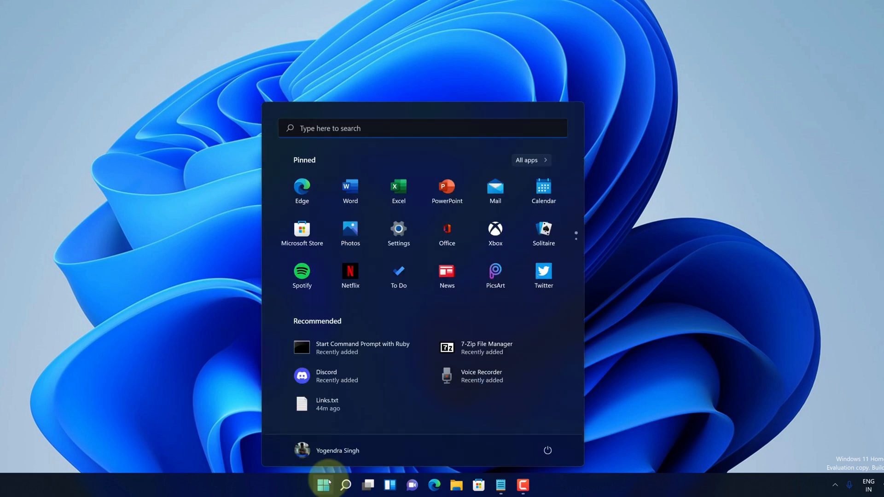
Step: Start Command Prompt via cmd and run ruby --version, confirming ruby 3.0.2p107 for x64-mingw32
text(cmd)
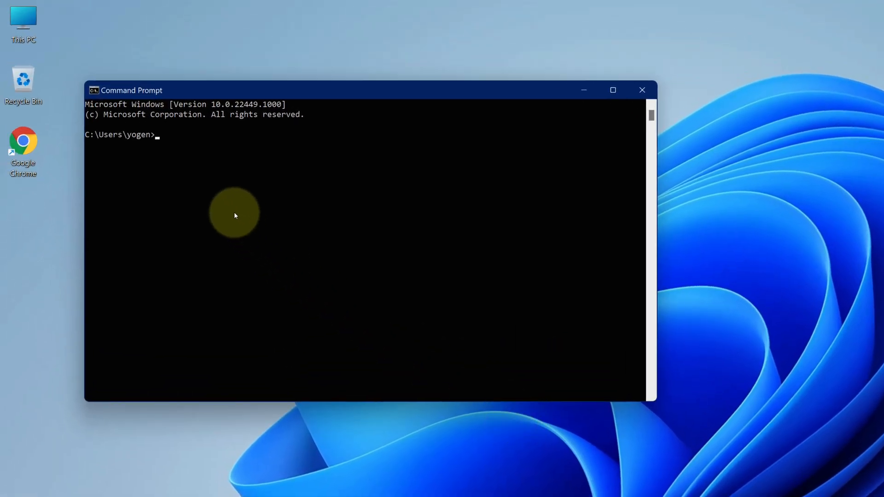
text(r)
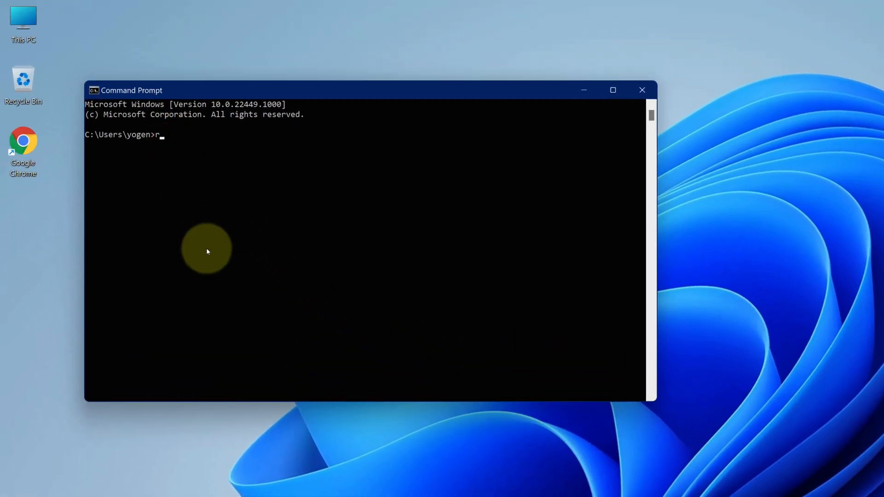
text(uby --)
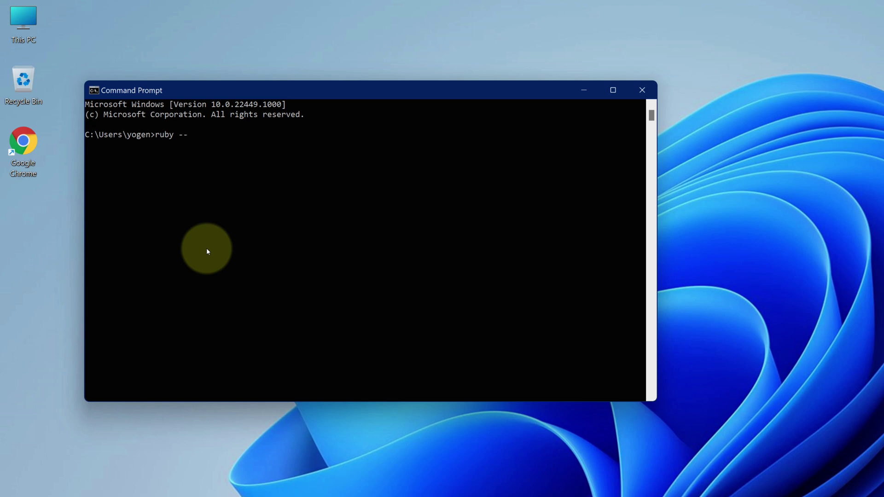
text(version)
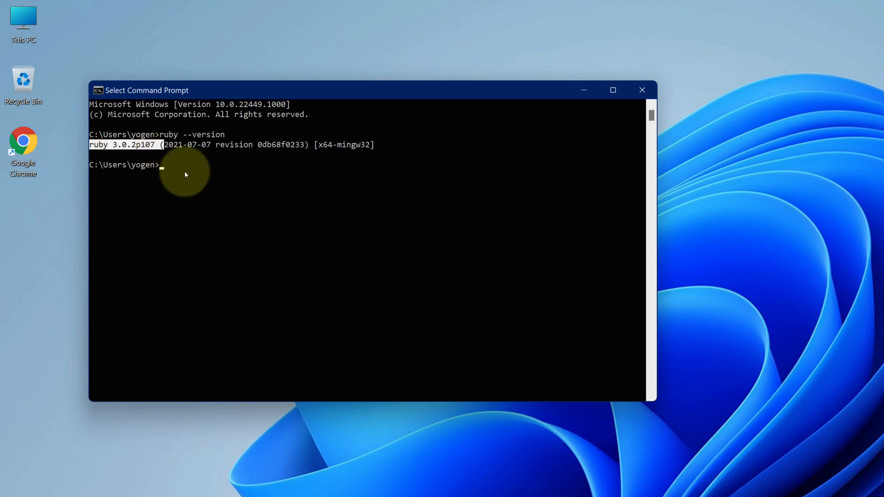
mouse_move(190, 182)
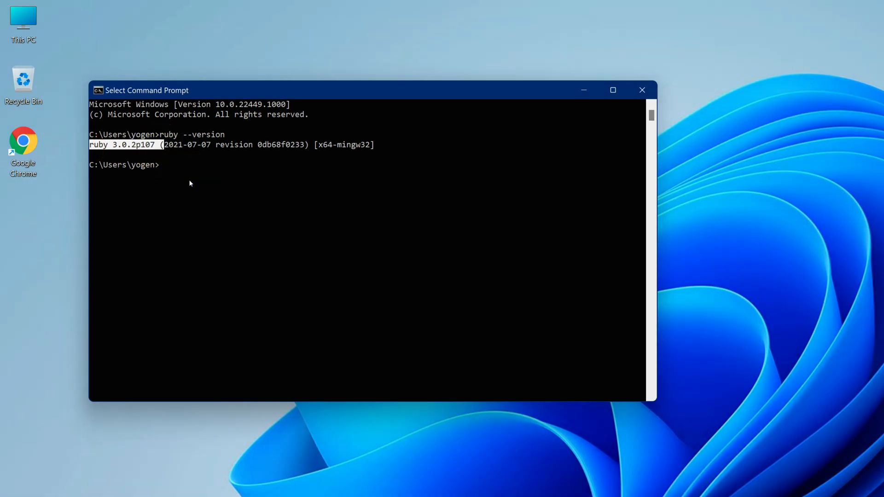